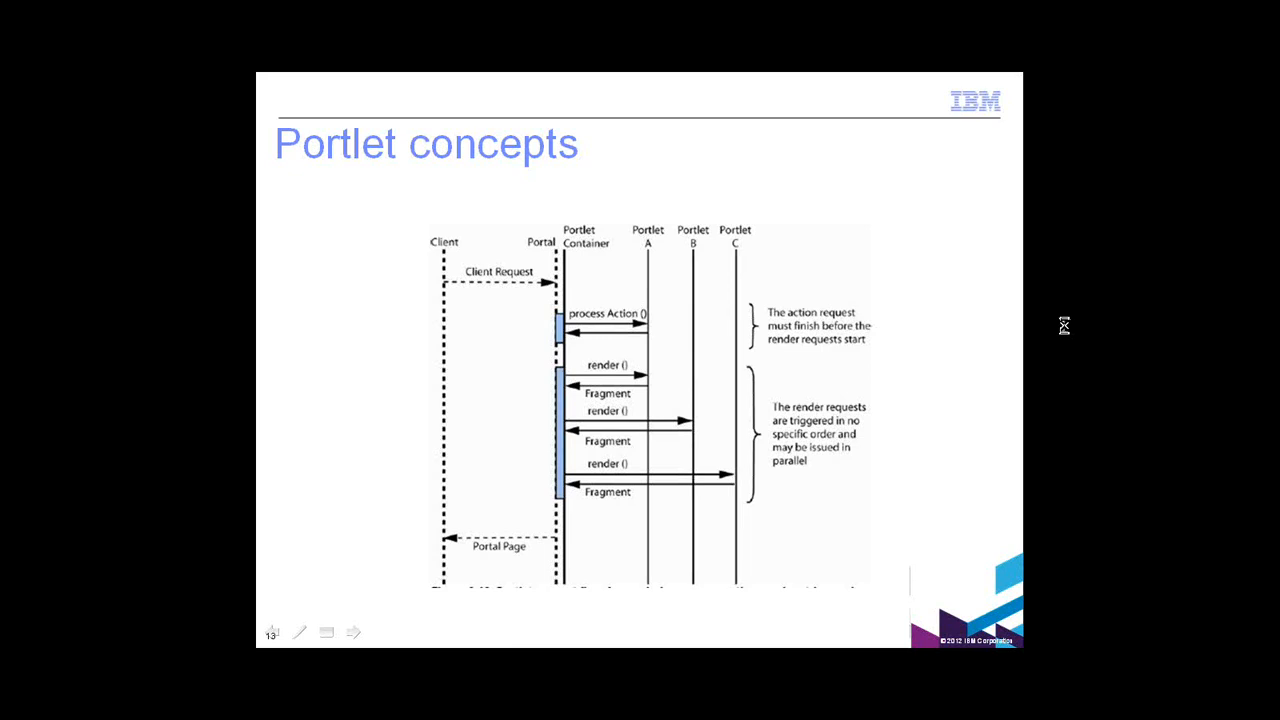
Advance the slideshow to the 'Portlet Development - Demo' title slide.
{"action": "key", "text": "Right"}
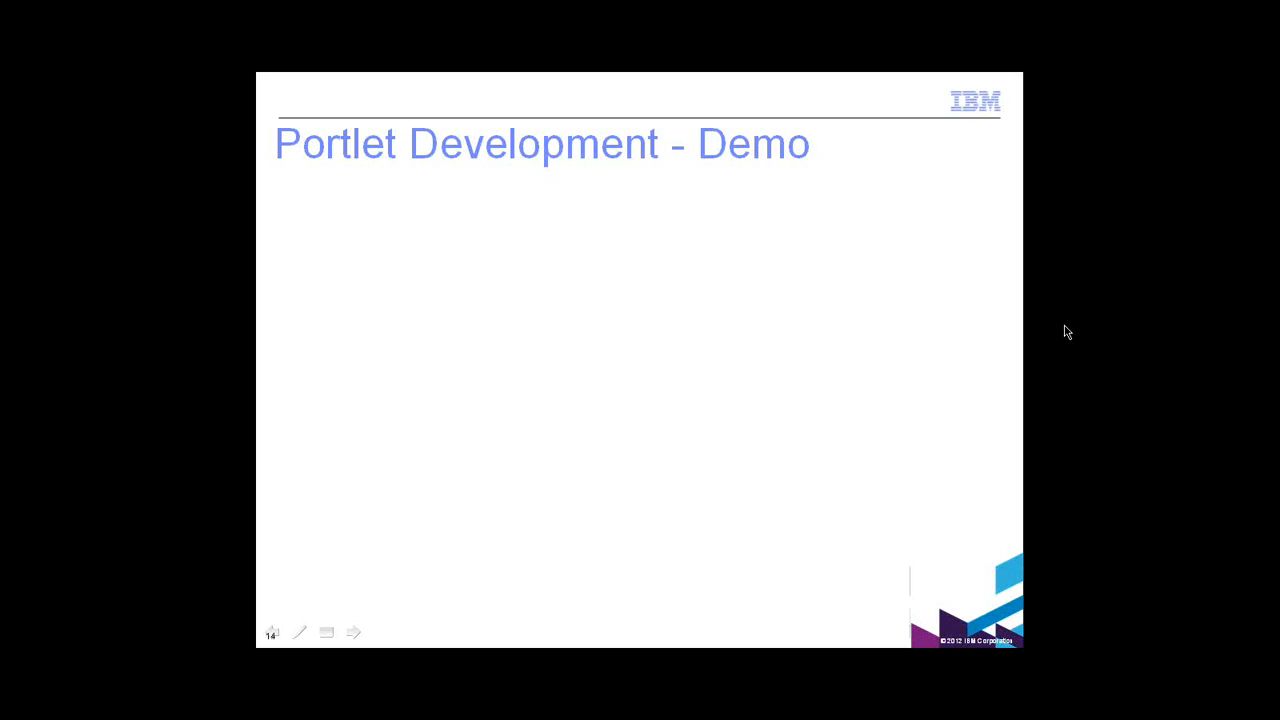